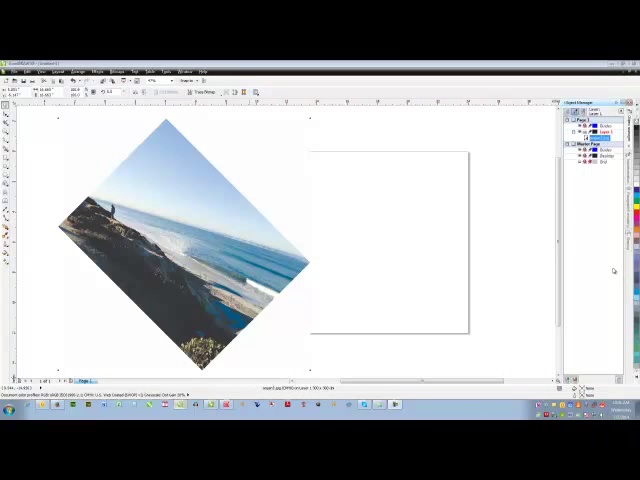
mouse_move(611, 270)
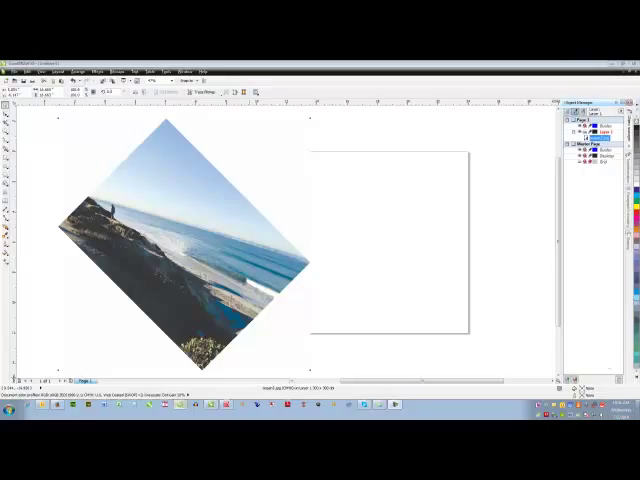
Open Straighten Image and rotate the ocean photo until its horizon is level in the preview
left_click(185, 240)
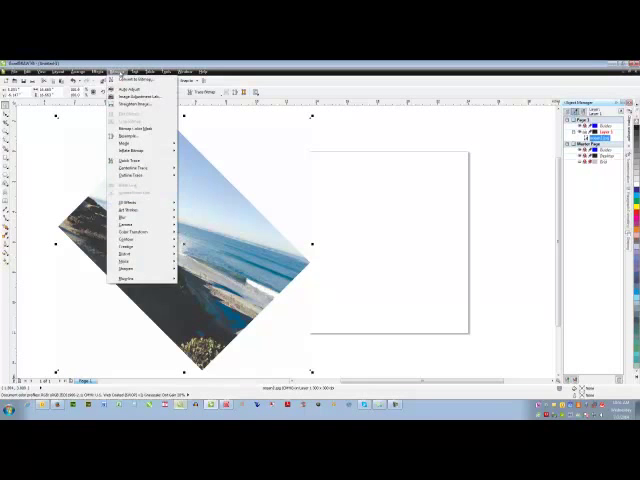
left_click(135, 104)
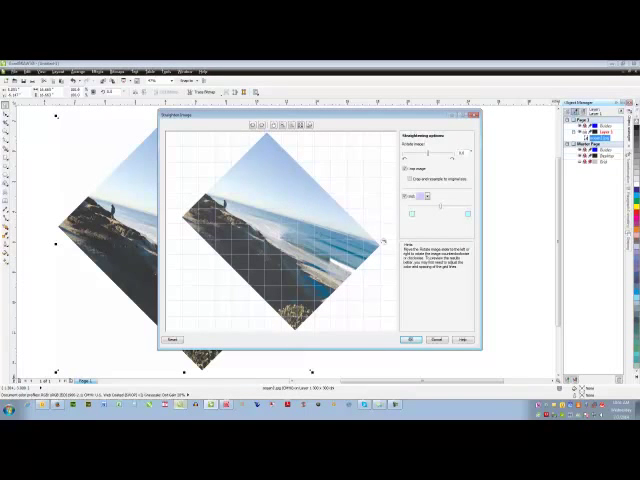
left_click_drag(420, 208, 455, 208)
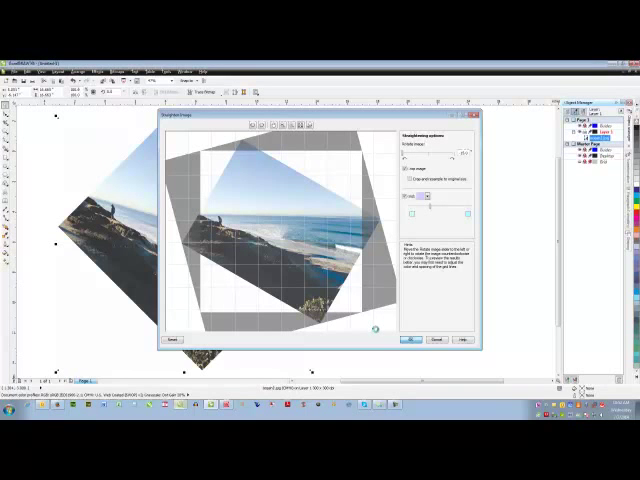
Cancel the unapplied rotation and reopen Straighten Image with the photo at its original tilt
left_click(409, 341)
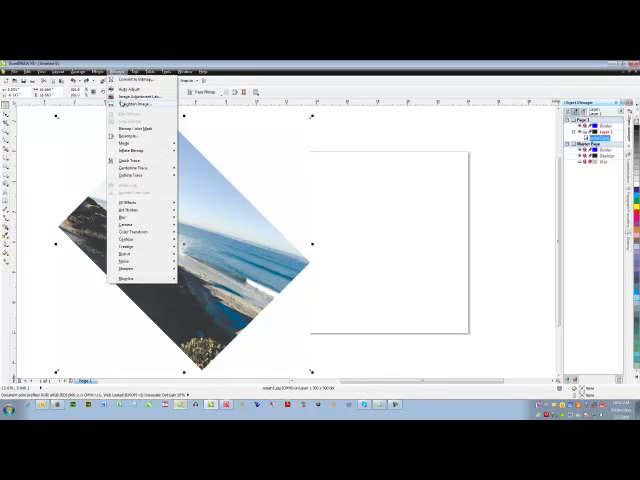
left_click(130, 104)
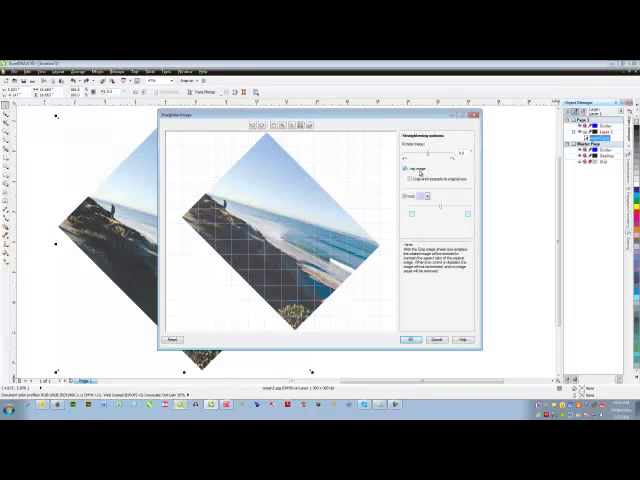